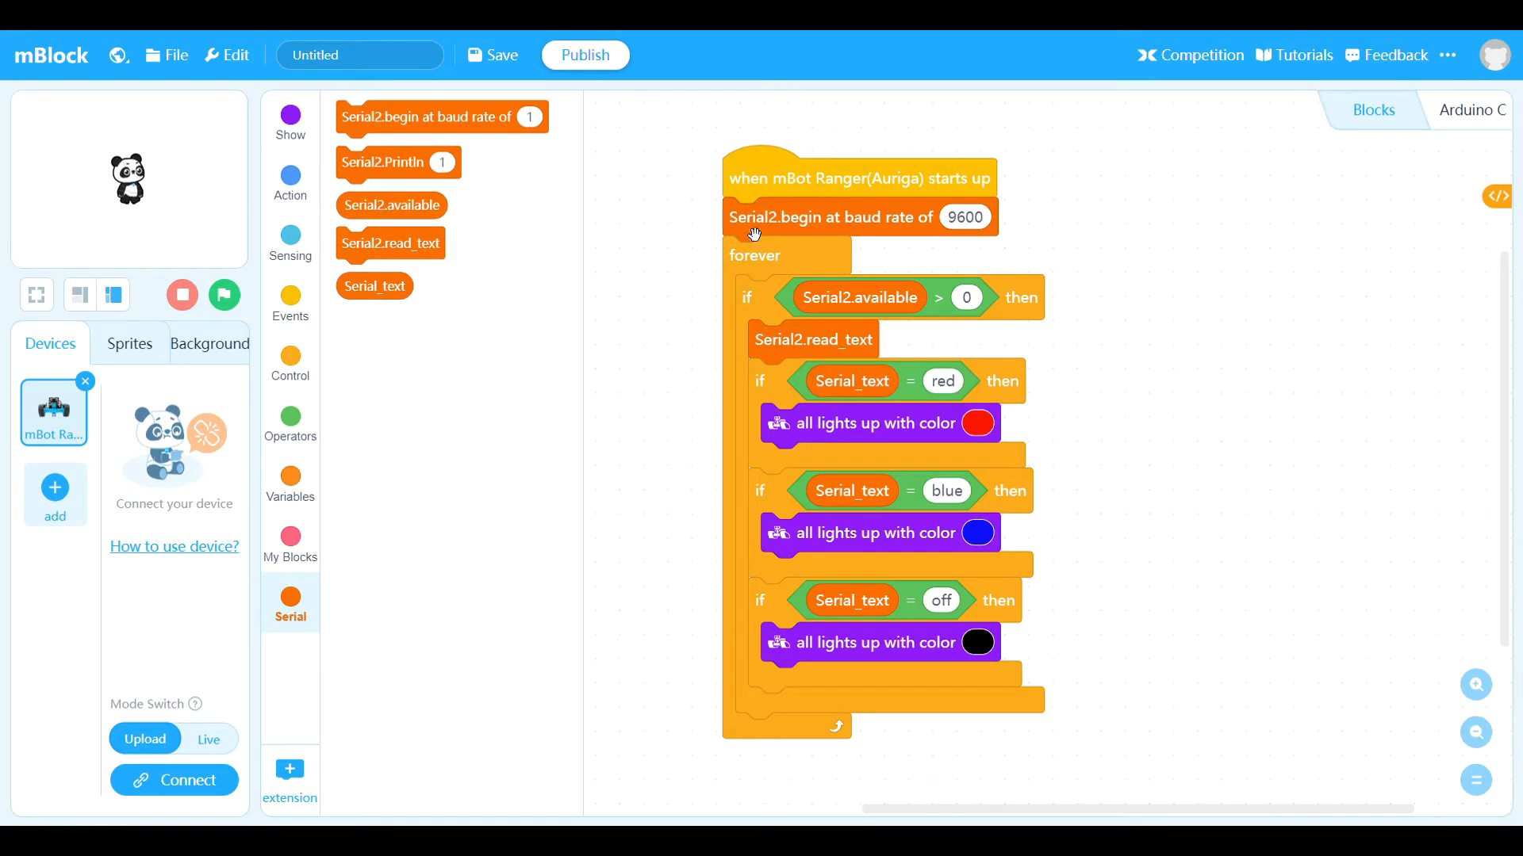
{"action": "mouse_move", "coordinate": [999, 219]}
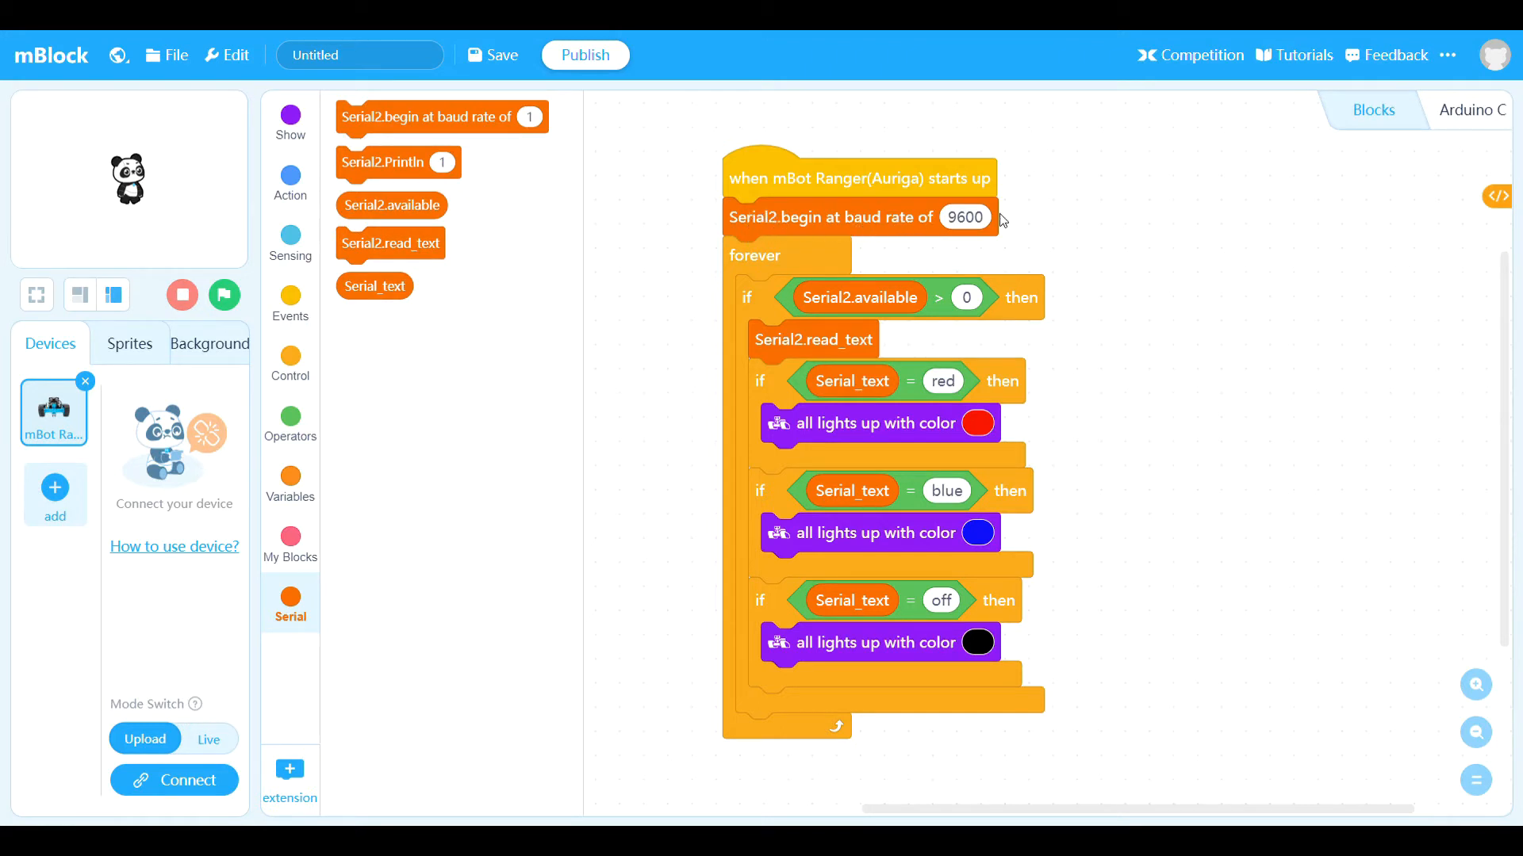
{"action": "mouse_move", "coordinate": [978, 241]}
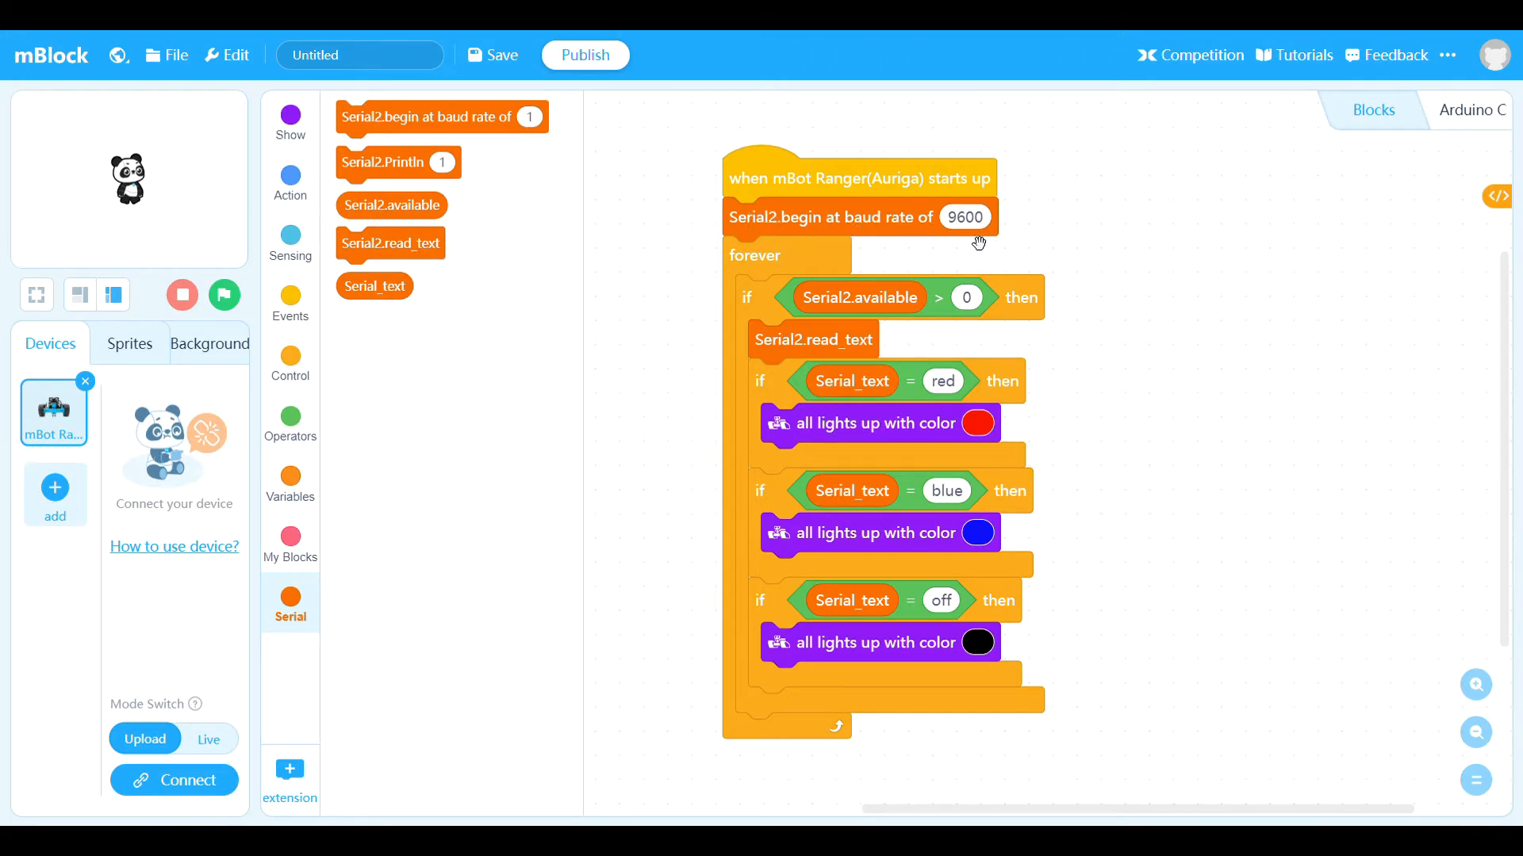
{"action": "mouse_move", "coordinate": [788, 339]}
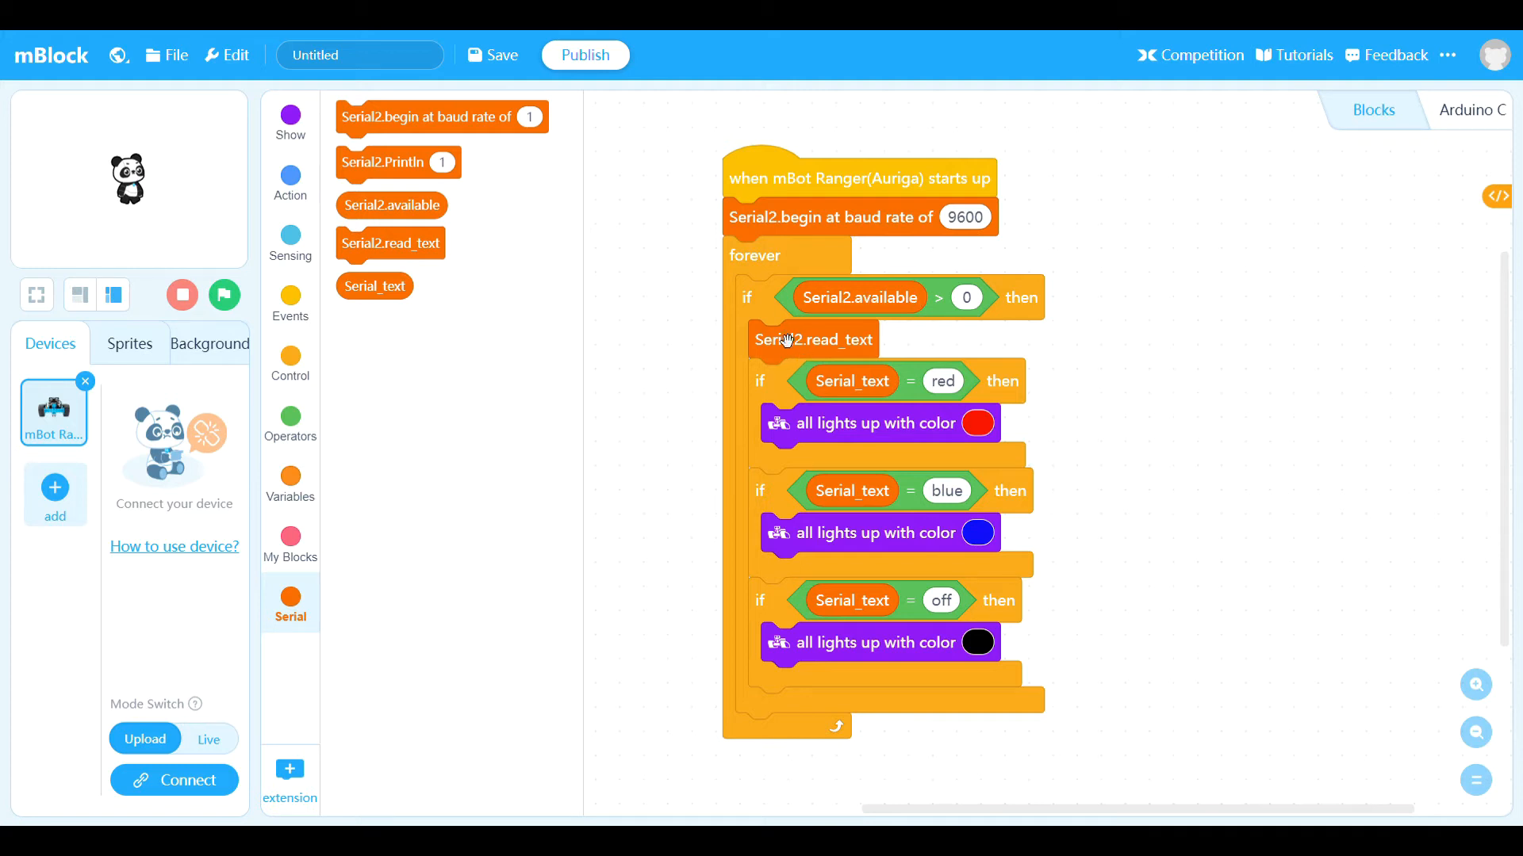
{"action": "mouse_move", "coordinate": [832, 311]}
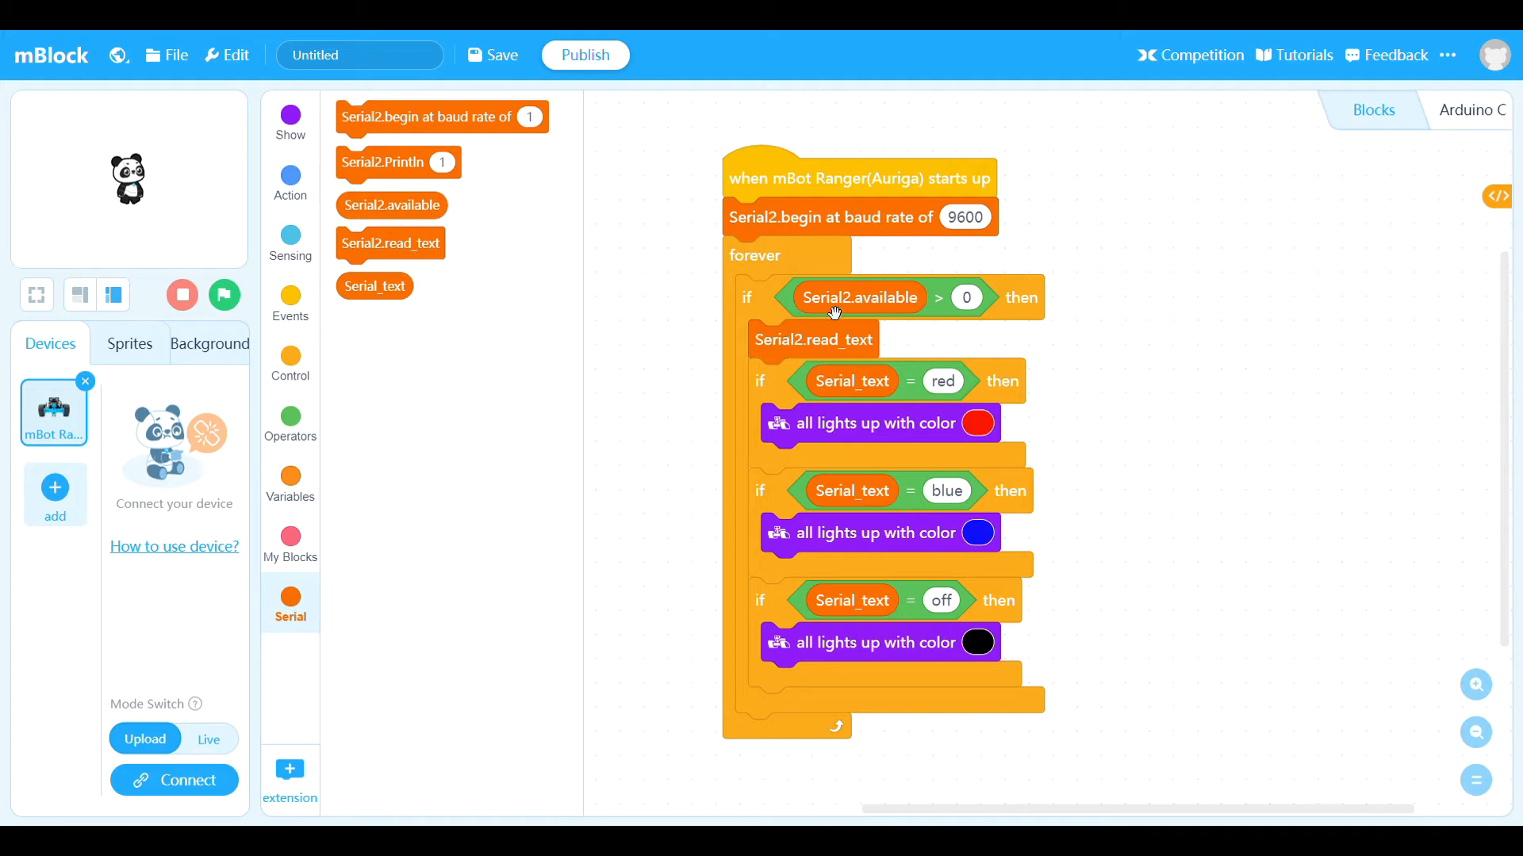
{"action": "mouse_move", "coordinate": [913, 298]}
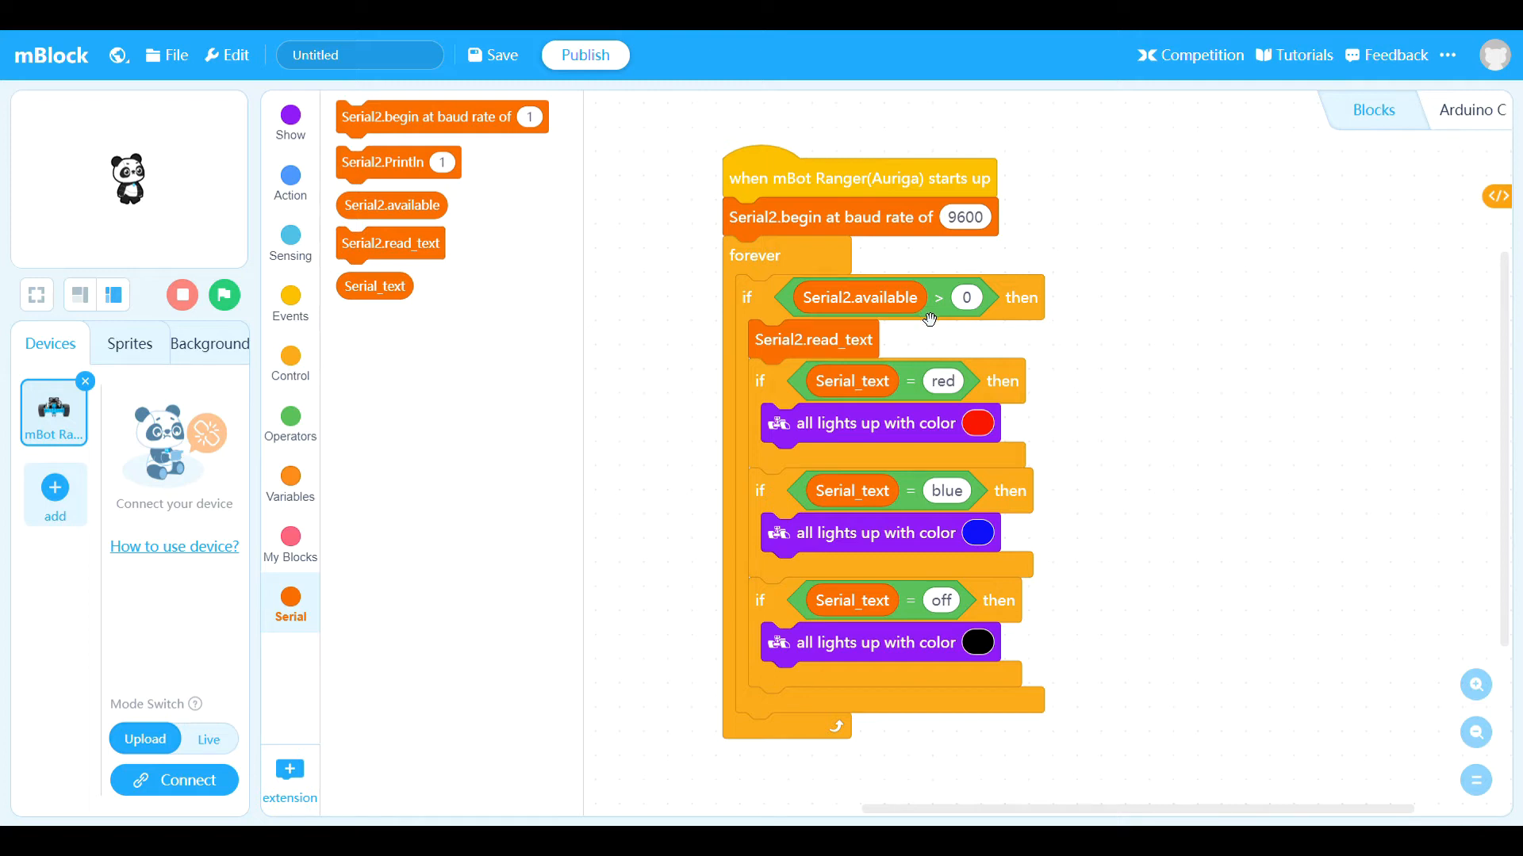
{"action": "mouse_move", "coordinate": [921, 311]}
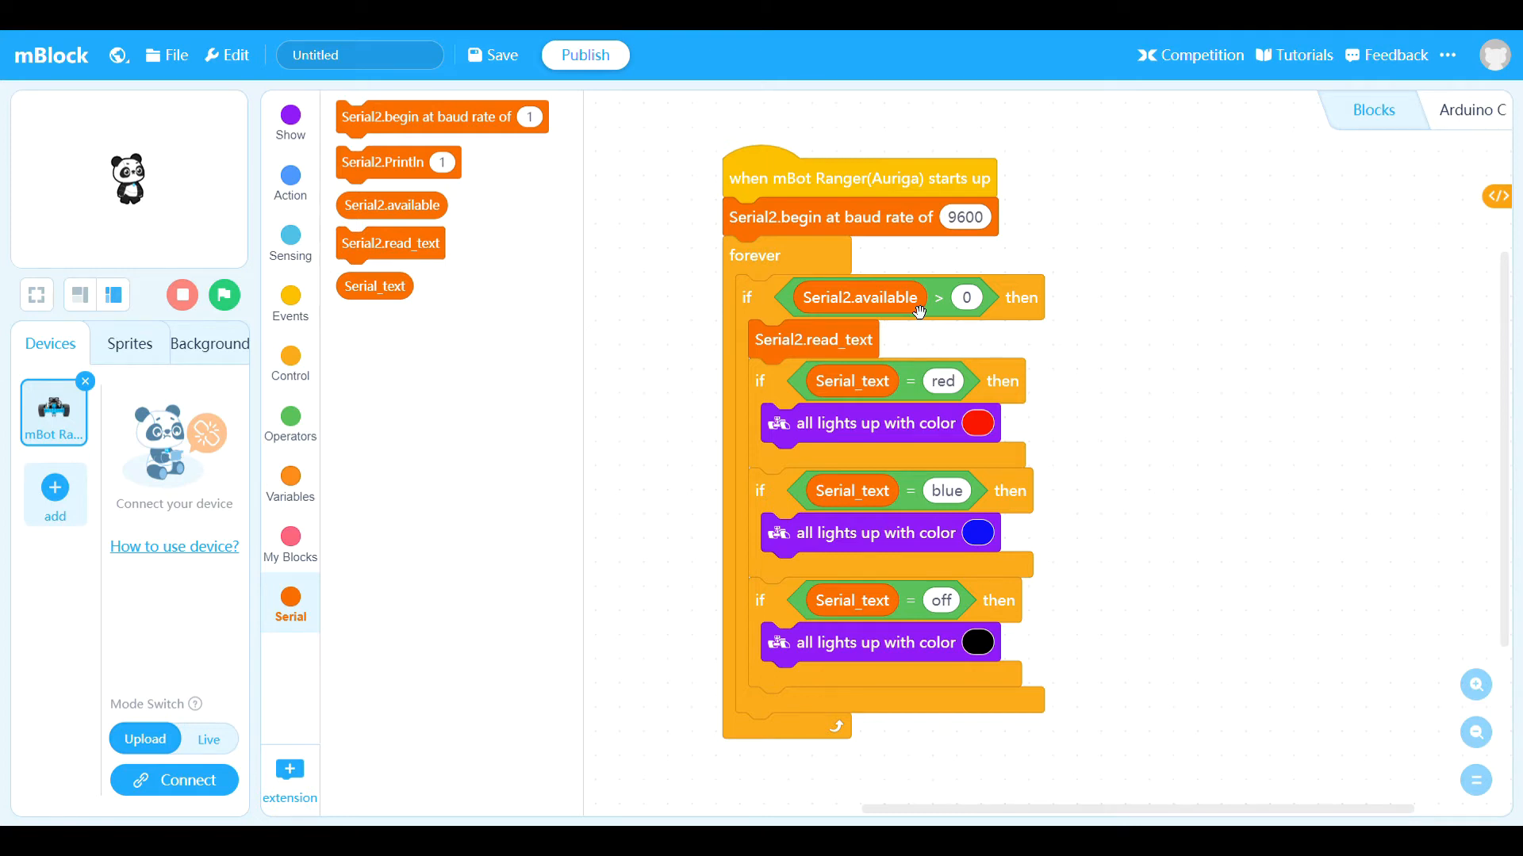
{"action": "mouse_move", "coordinate": [989, 309]}
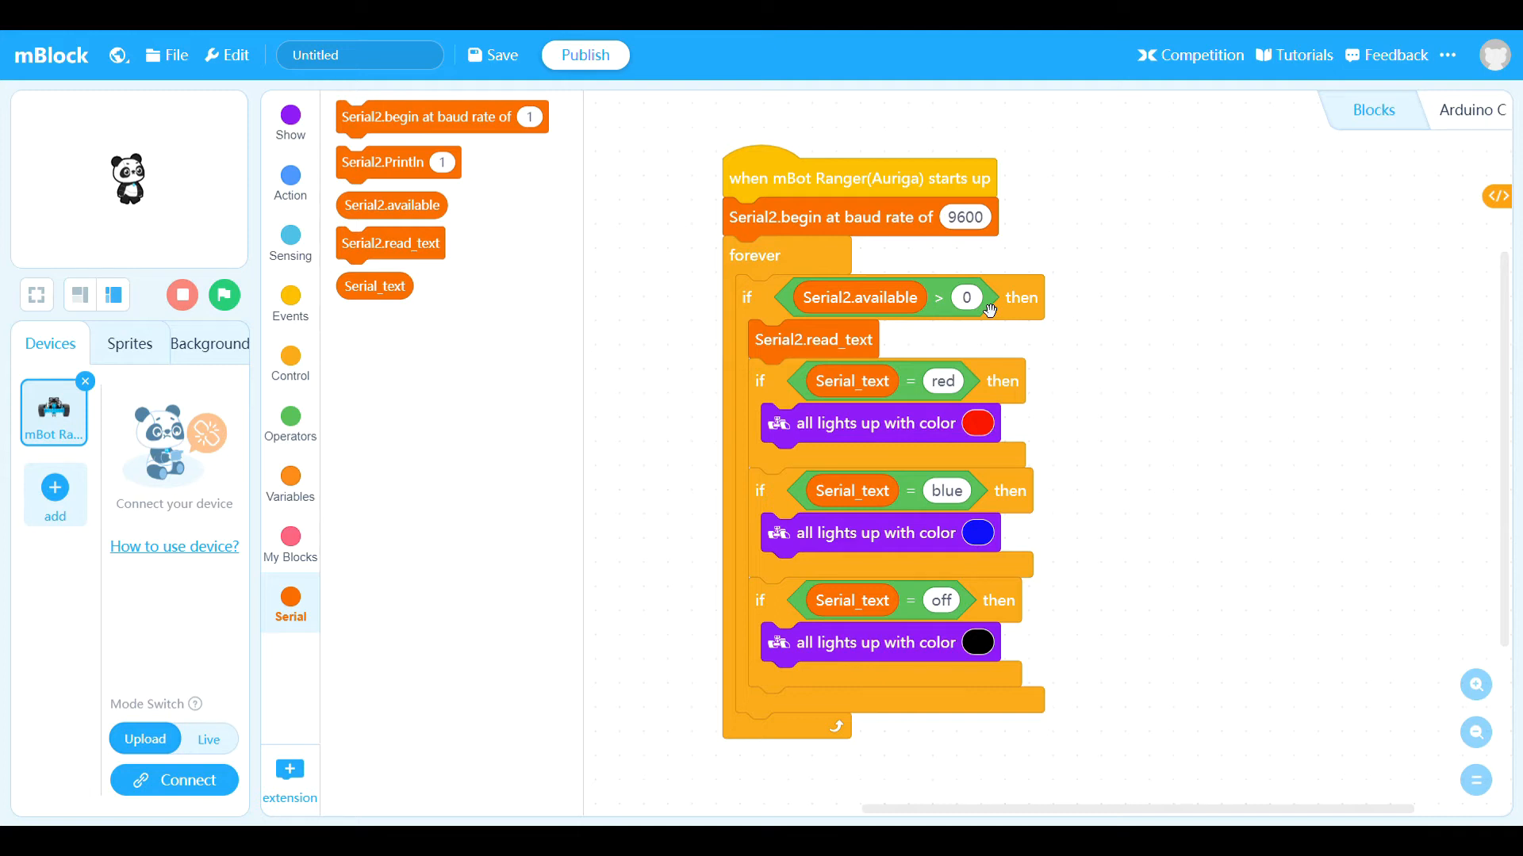
{"action": "mouse_move", "coordinate": [874, 310]}
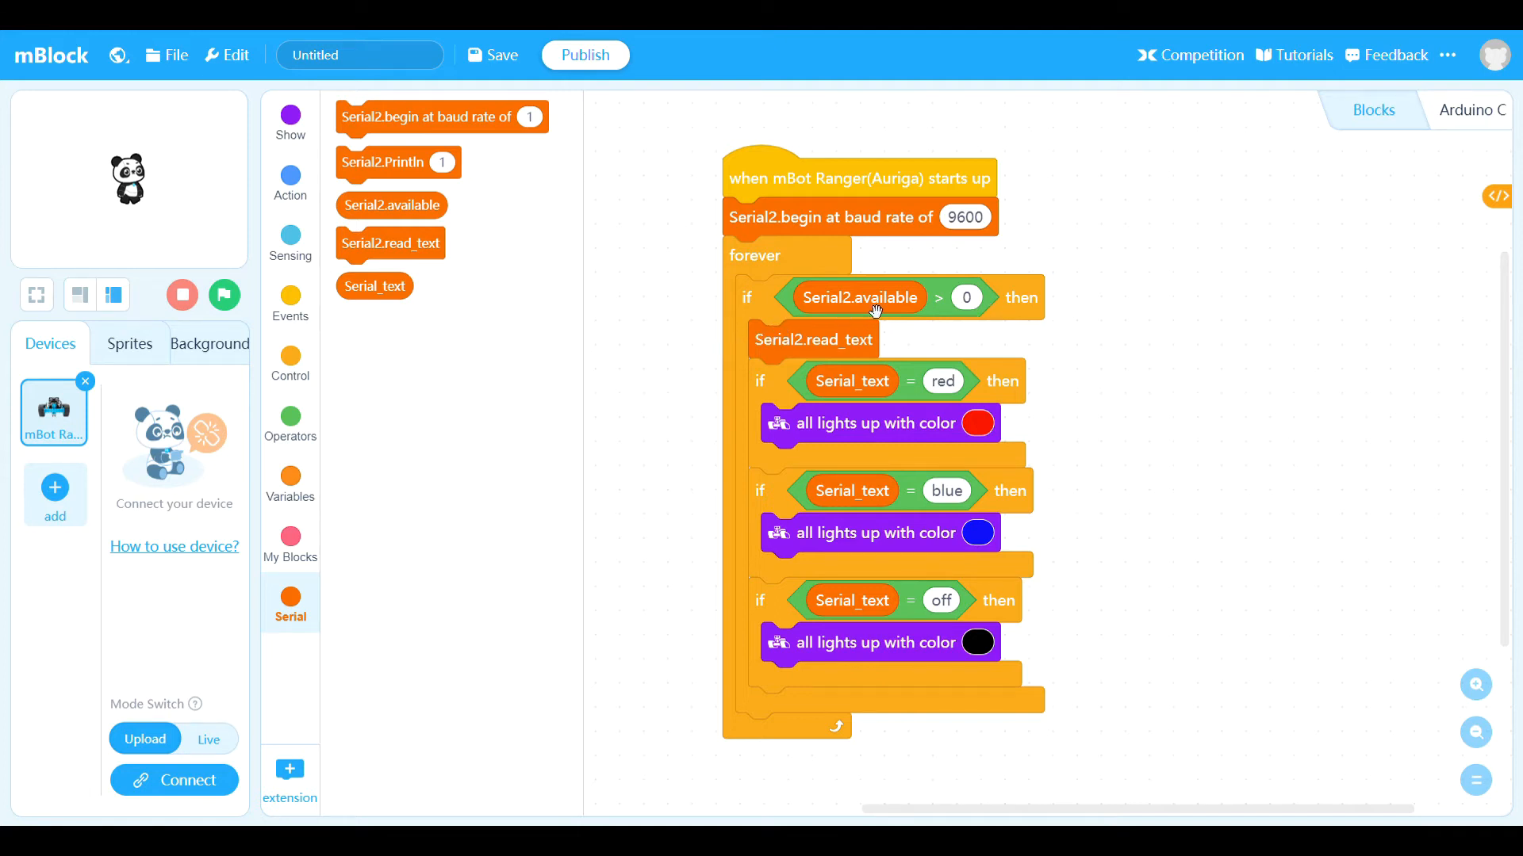
{"action": "mouse_move", "coordinate": [777, 364]}
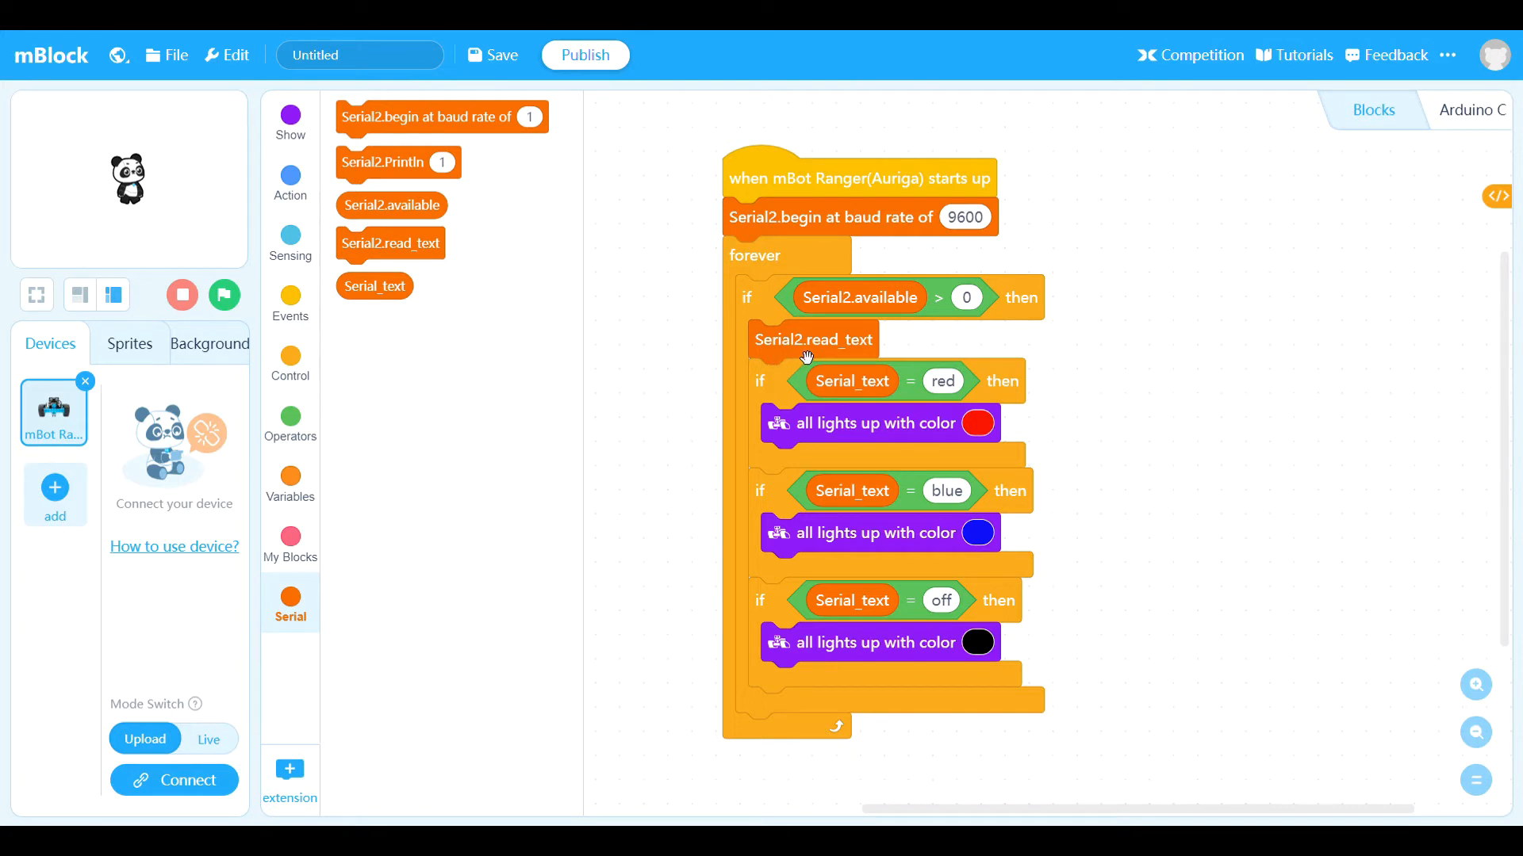
{"action": "mouse_move", "coordinate": [877, 350]}
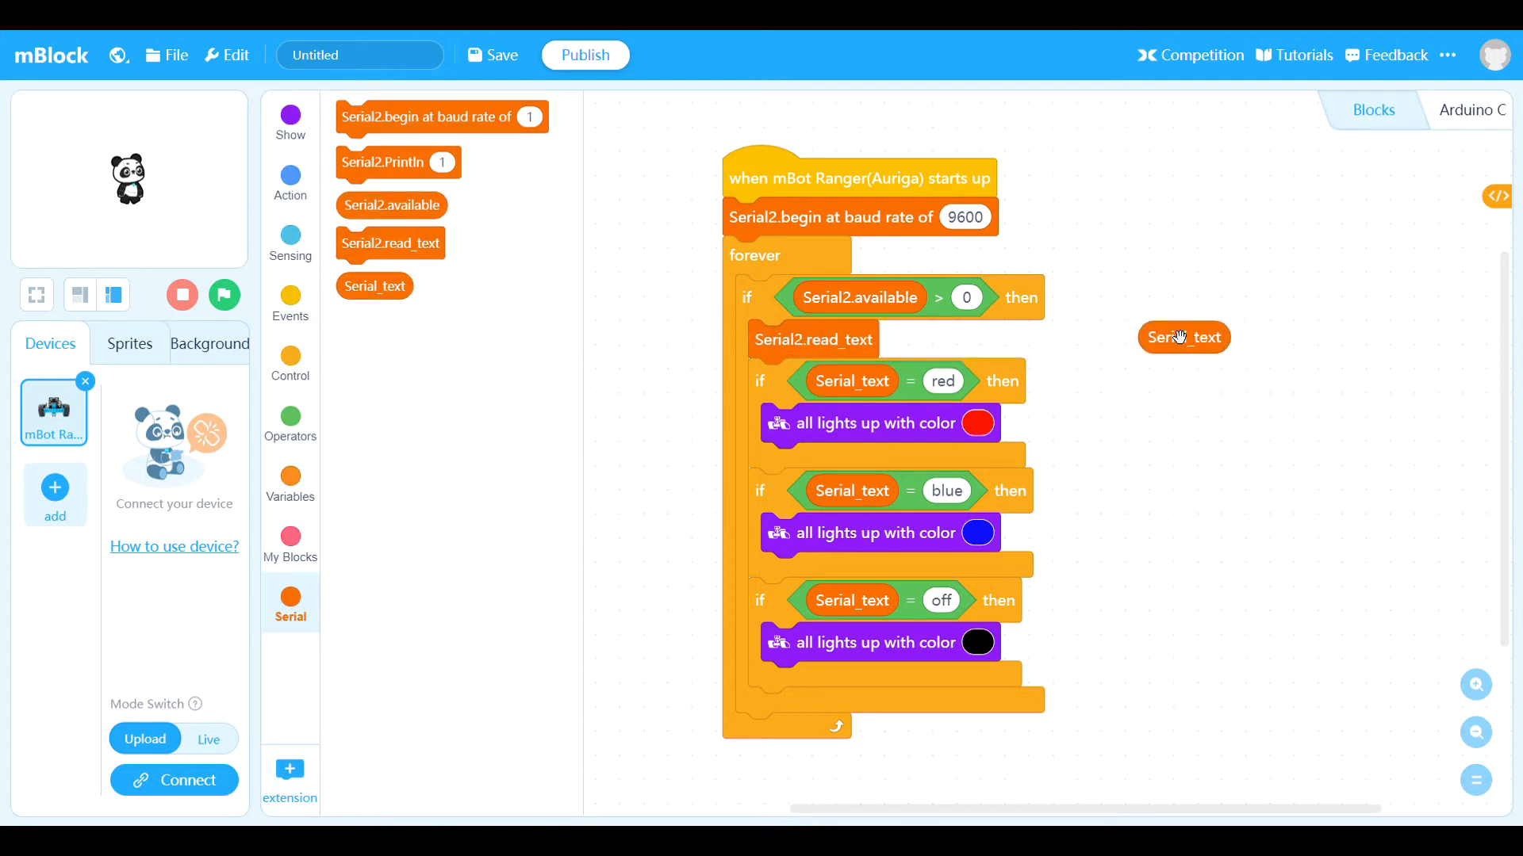
{"action": "mouse_move", "coordinate": [1158, 350]}
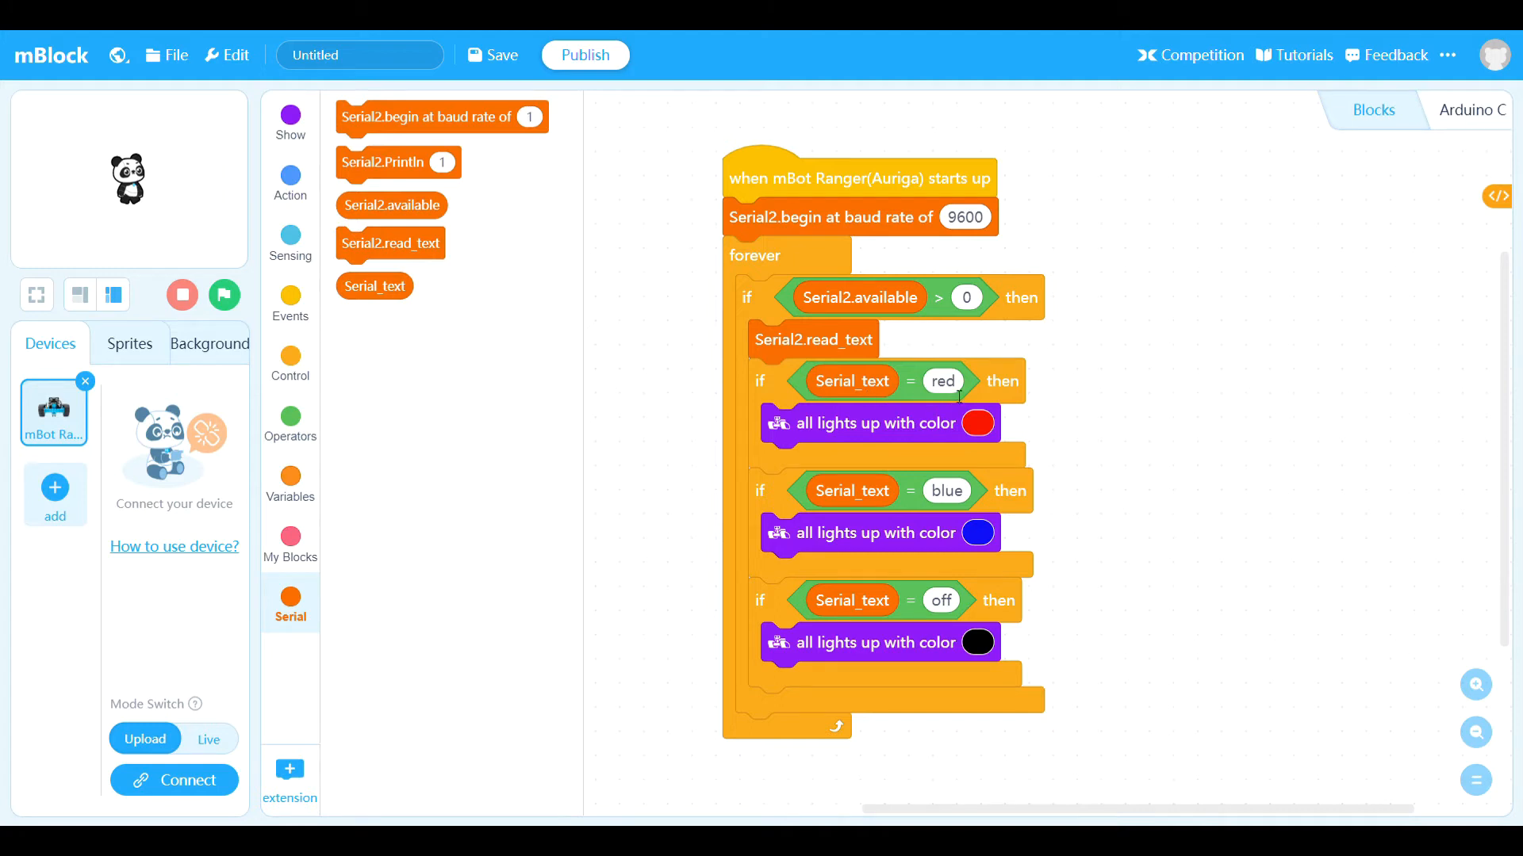
{"action": "mouse_move", "coordinate": [964, 447]}
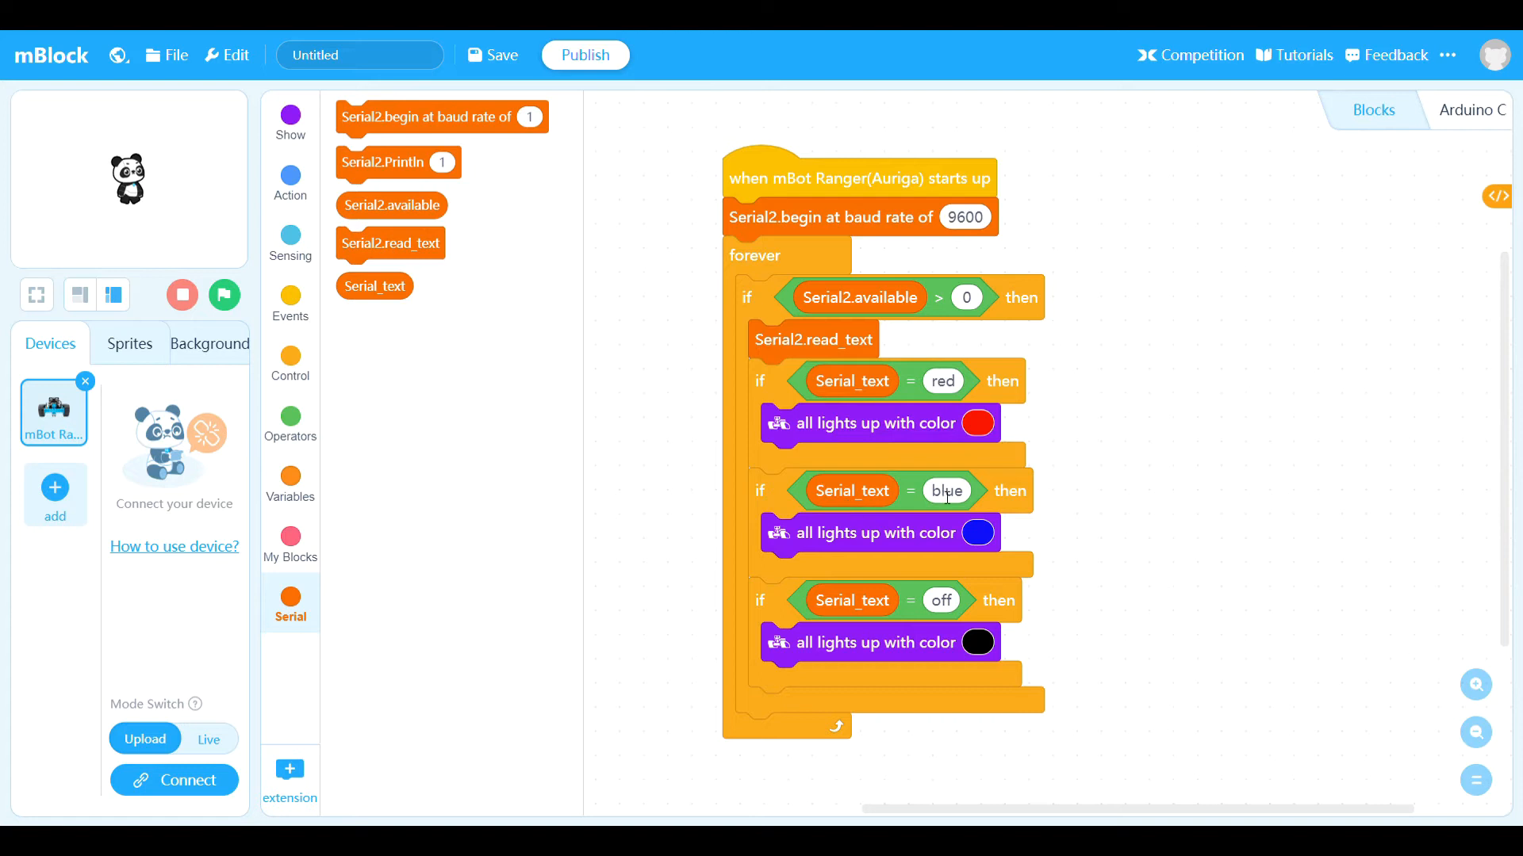
{"action": "mouse_move", "coordinate": [791, 610]}
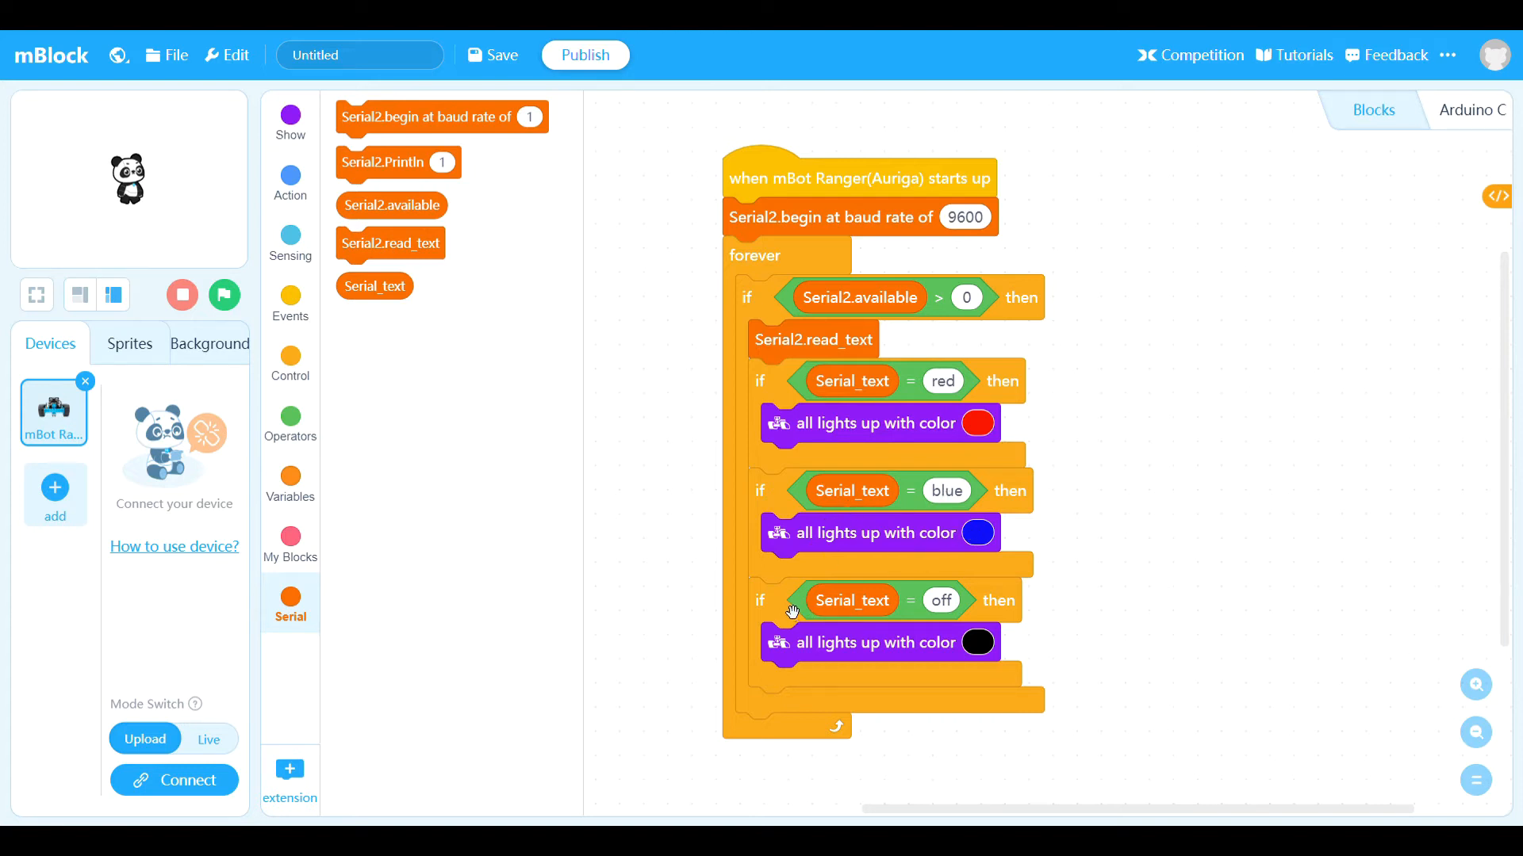
{"action": "mouse_move", "coordinate": [908, 675]}
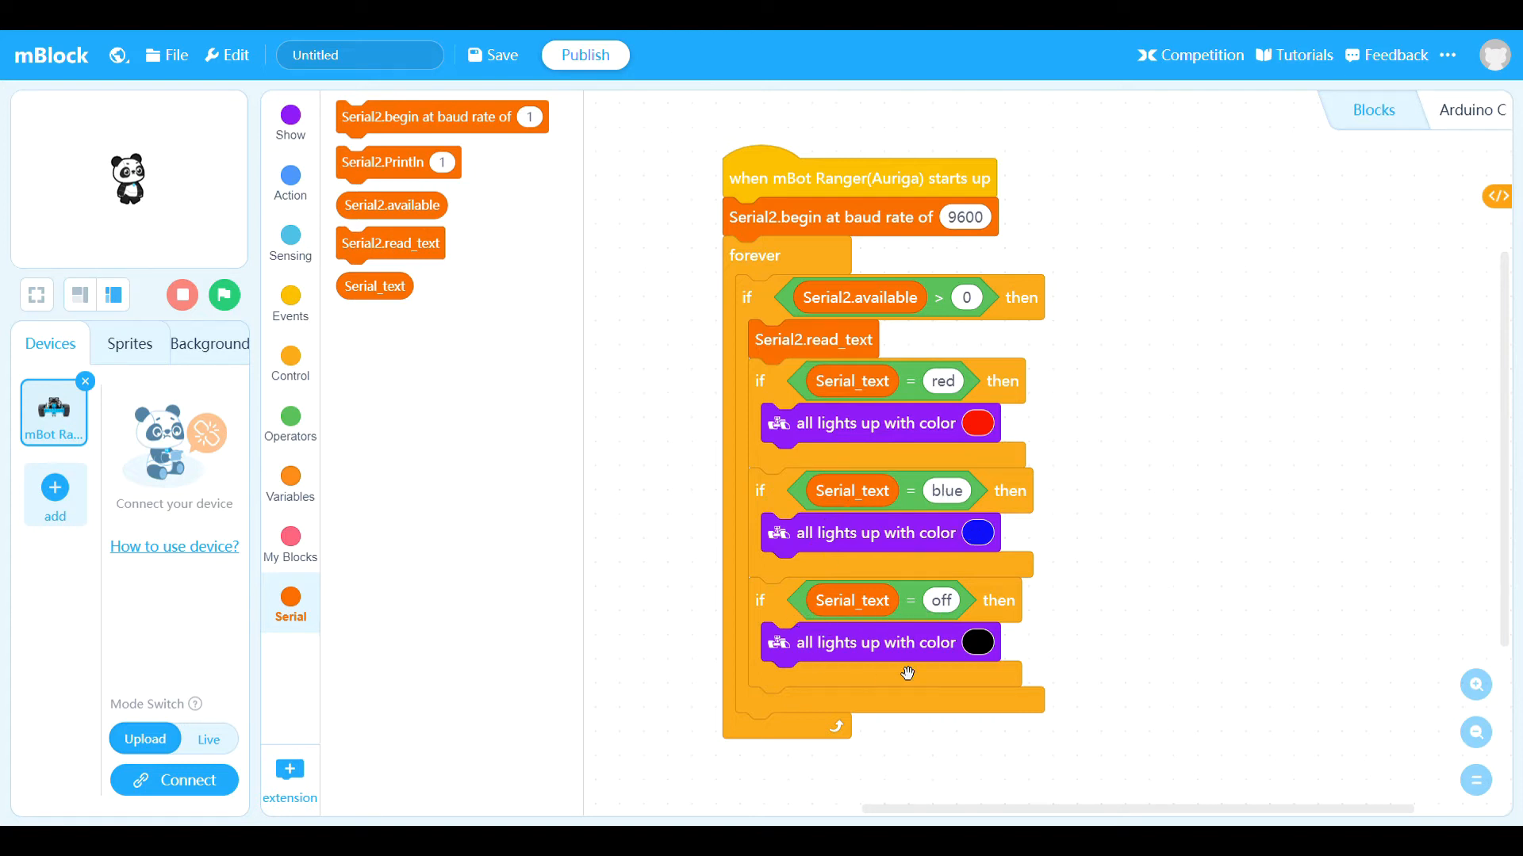
{"action": "mouse_move", "coordinate": [1325, 276]}
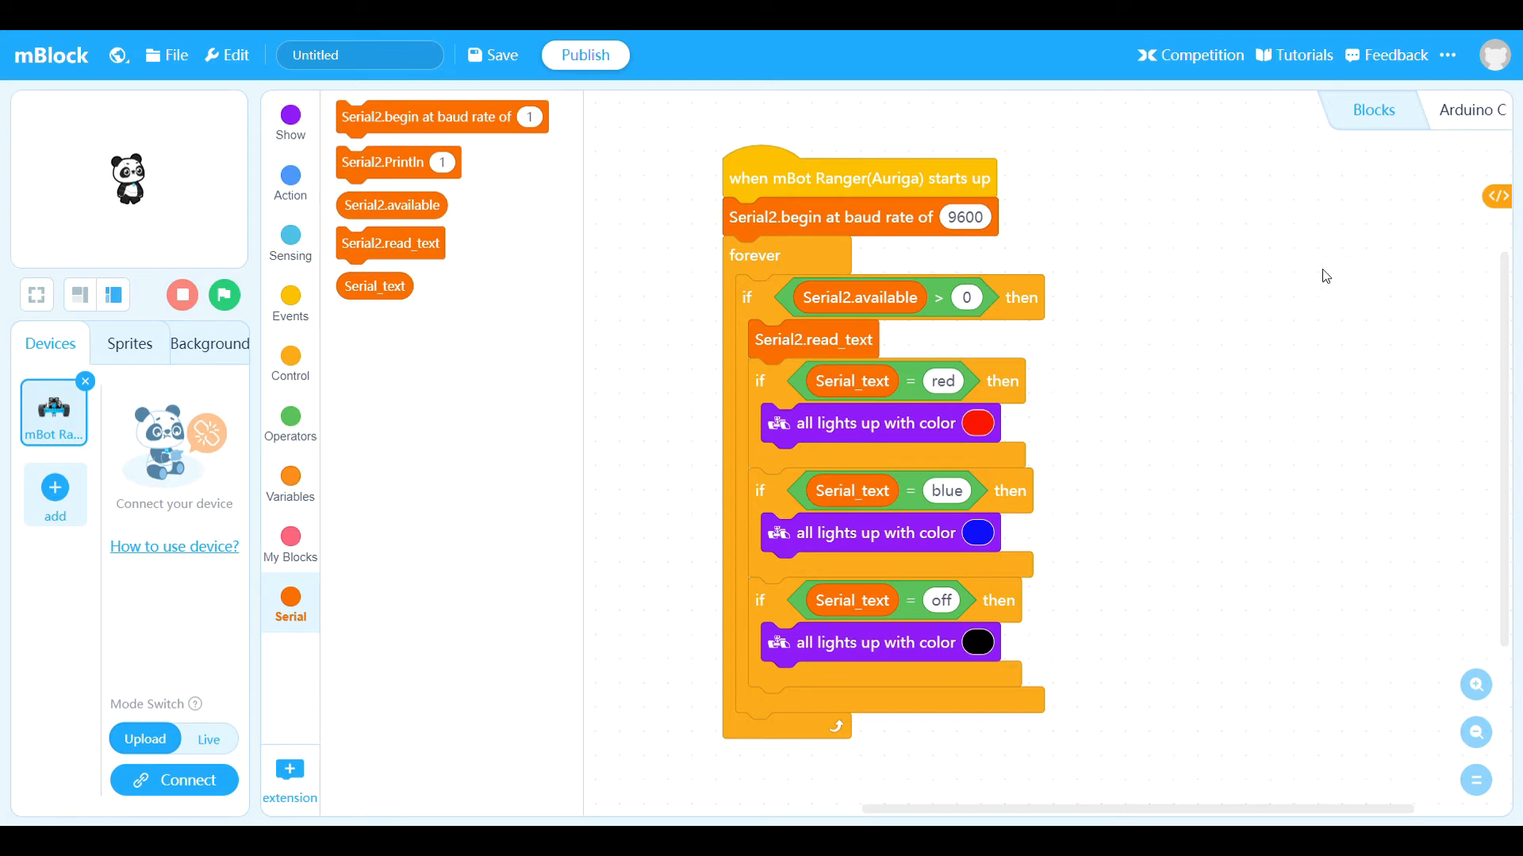
{"action": "mouse_move", "coordinate": [1418, 173]}
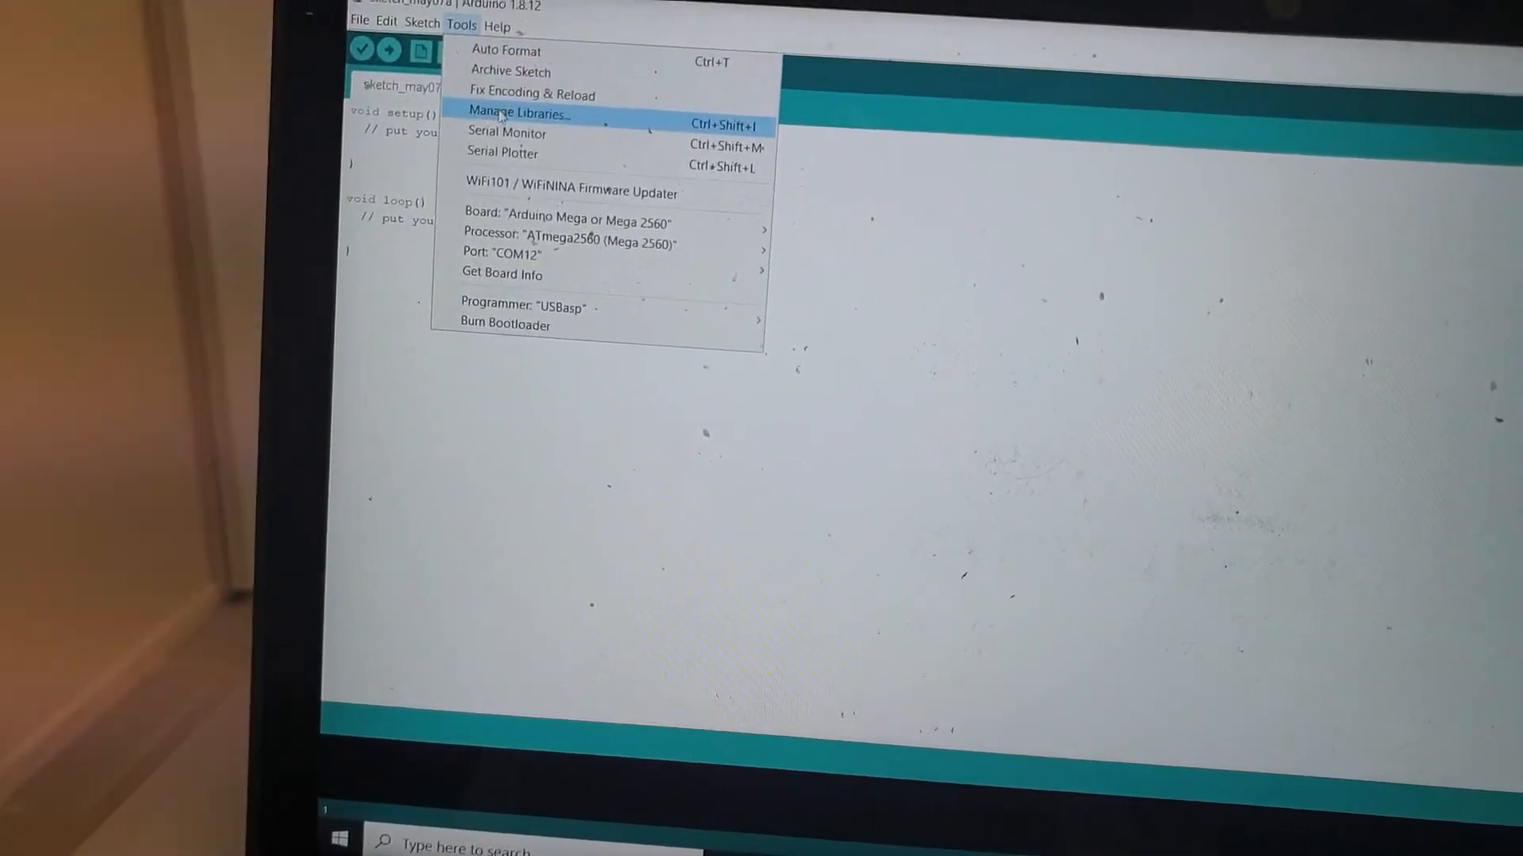
Open the COM12 serial monitor at 9600 baud and try typing red and blu
{"action": "left_click", "coordinate": [507, 133]}
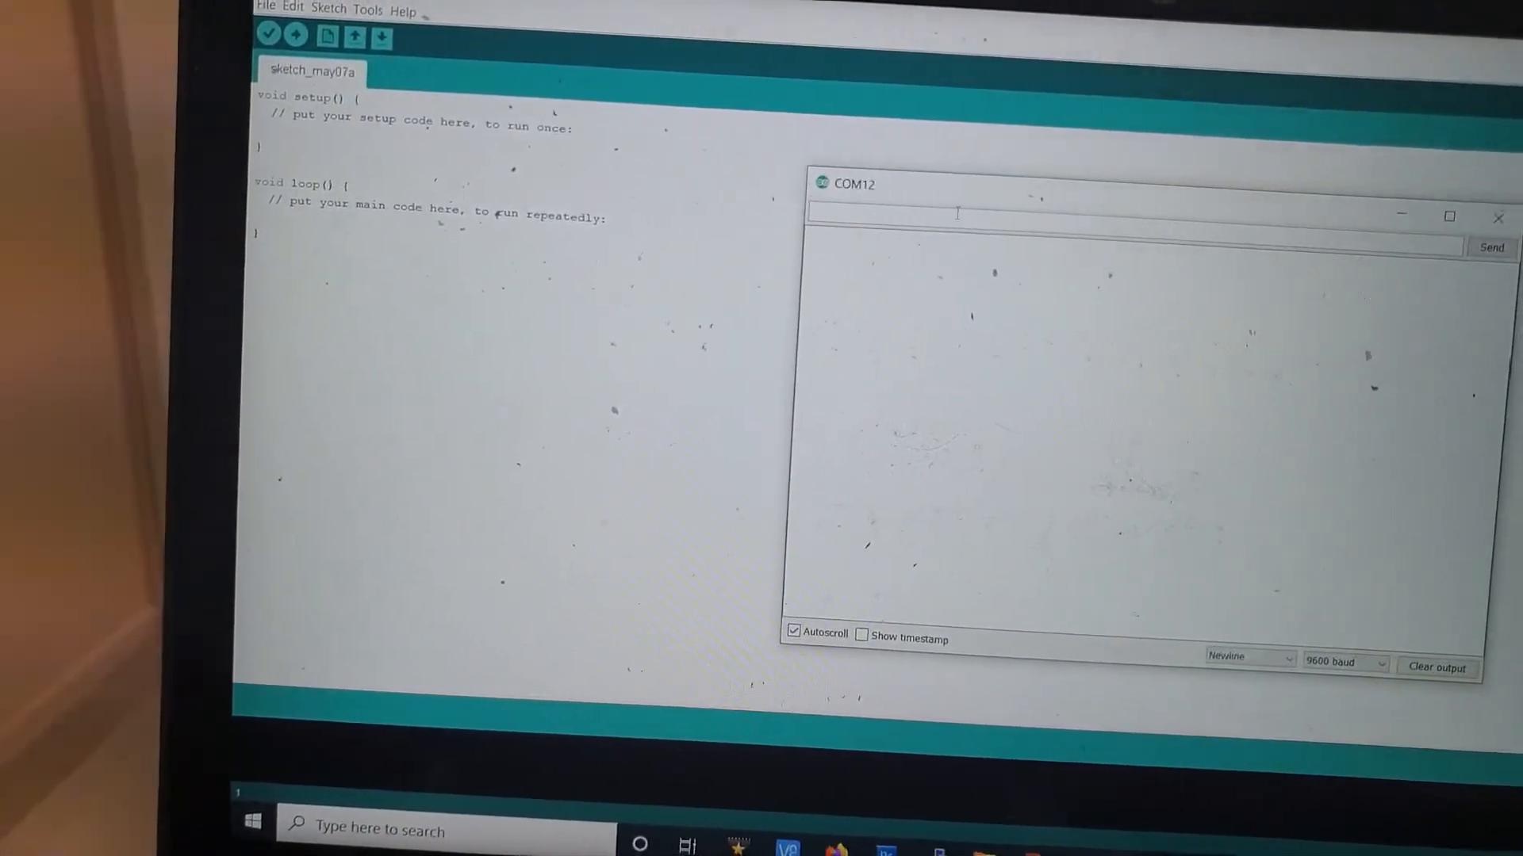
{"action": "type", "text": "red"}
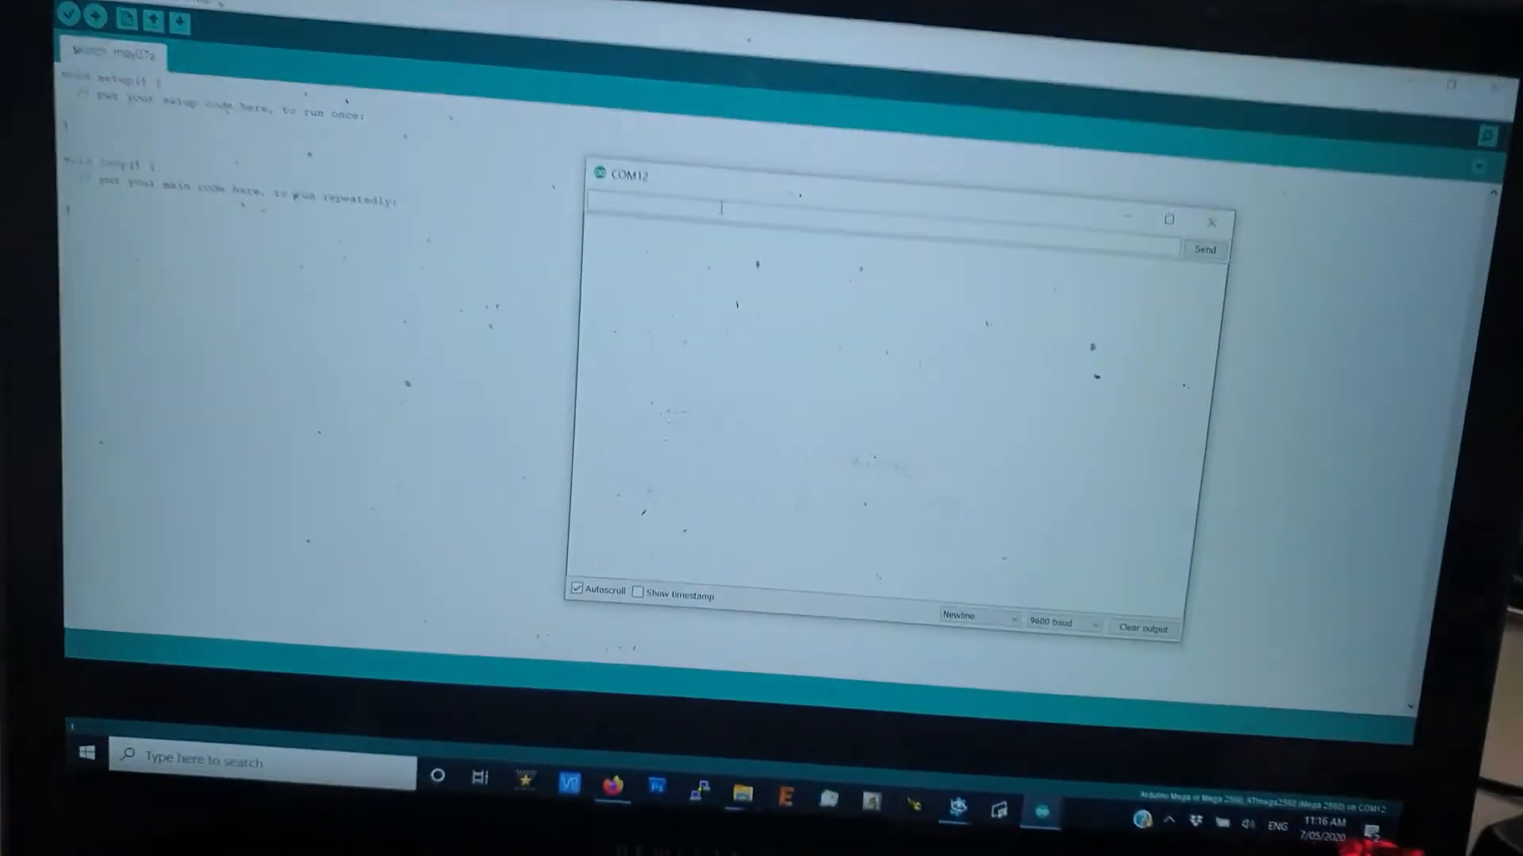
{"action": "type", "text": "blu"}
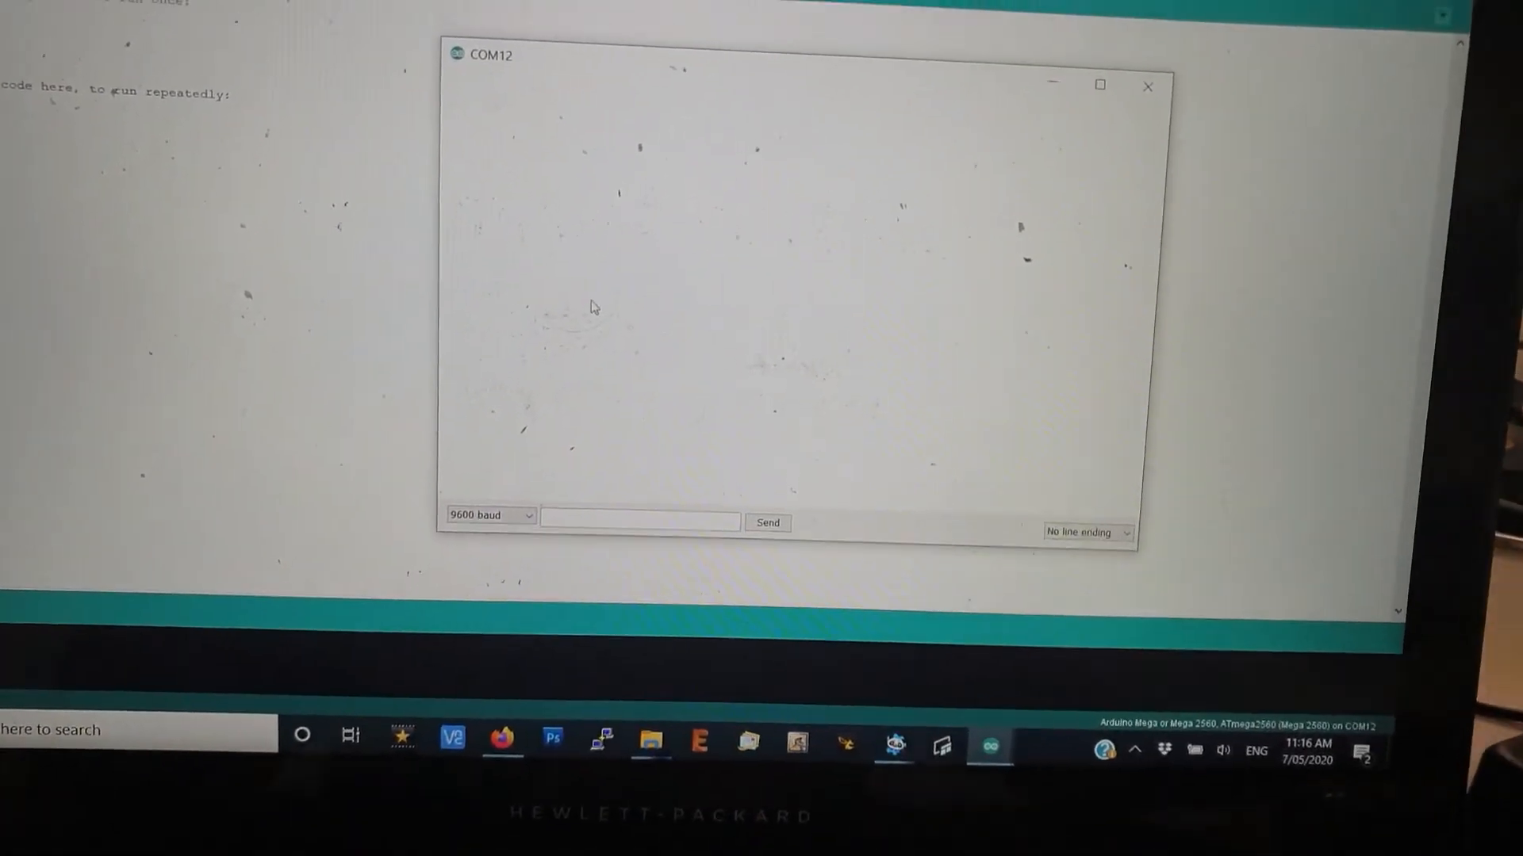
Type 'red' into the serial monitor input with No line ending selected
{"action": "type", "text": "red"}
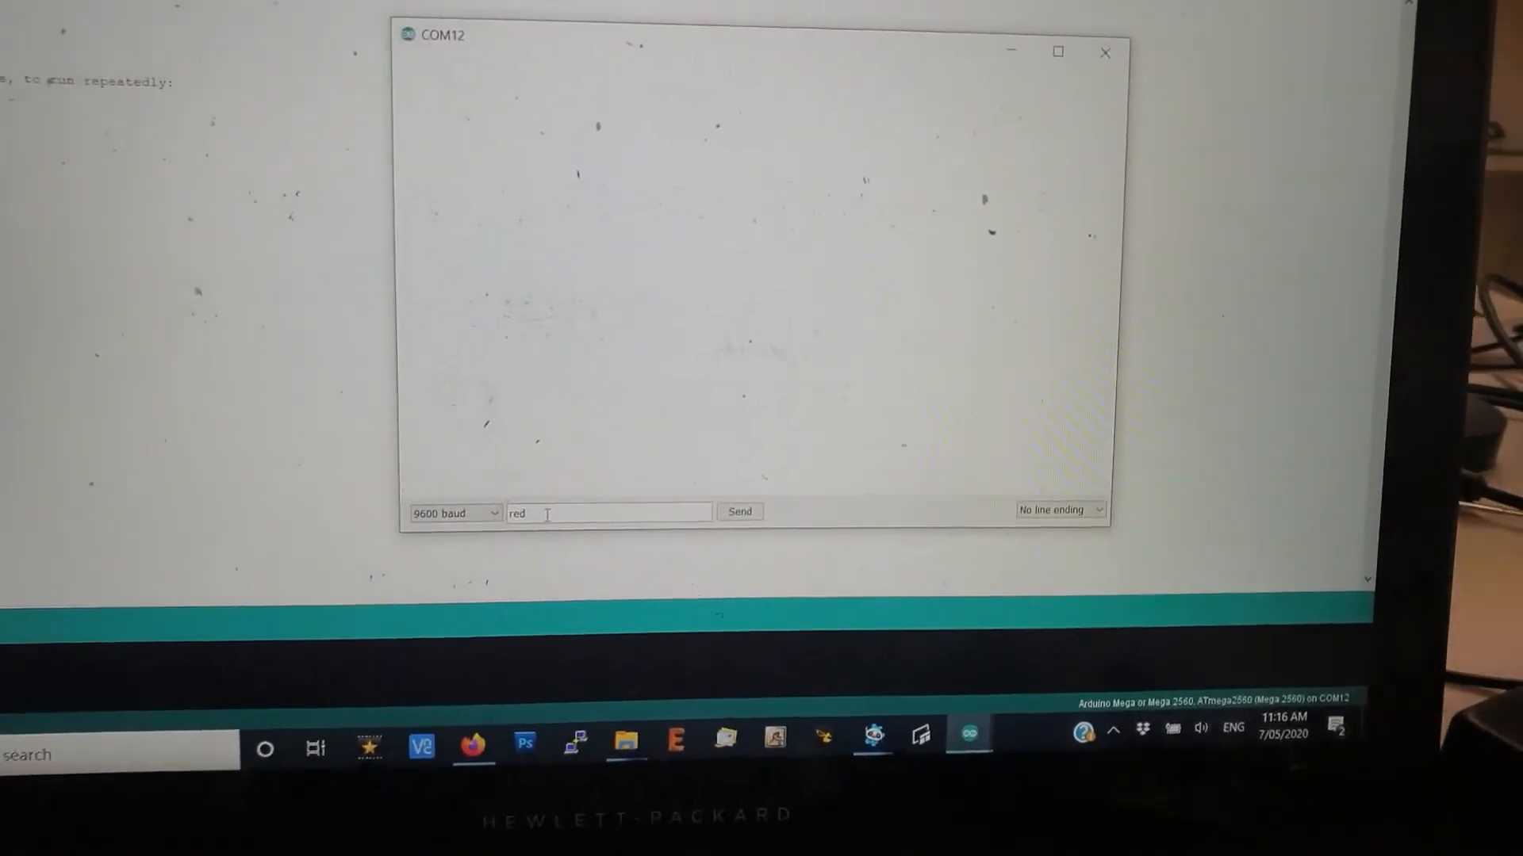